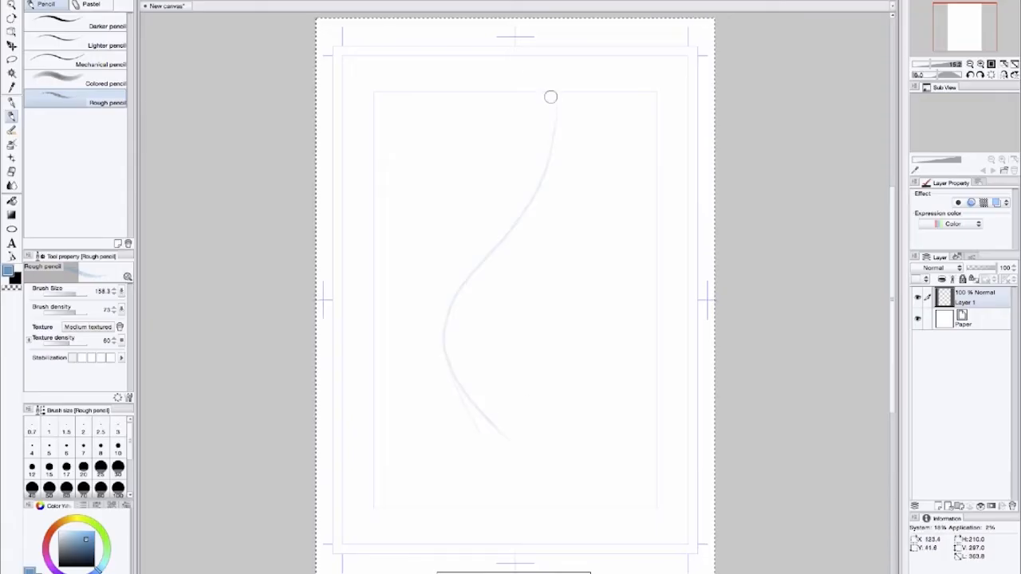
Step: Rough-sketch the balloons in blue pencil, resizing one and adding a fourth at the upper right
drag(550, 97, 543, 230)
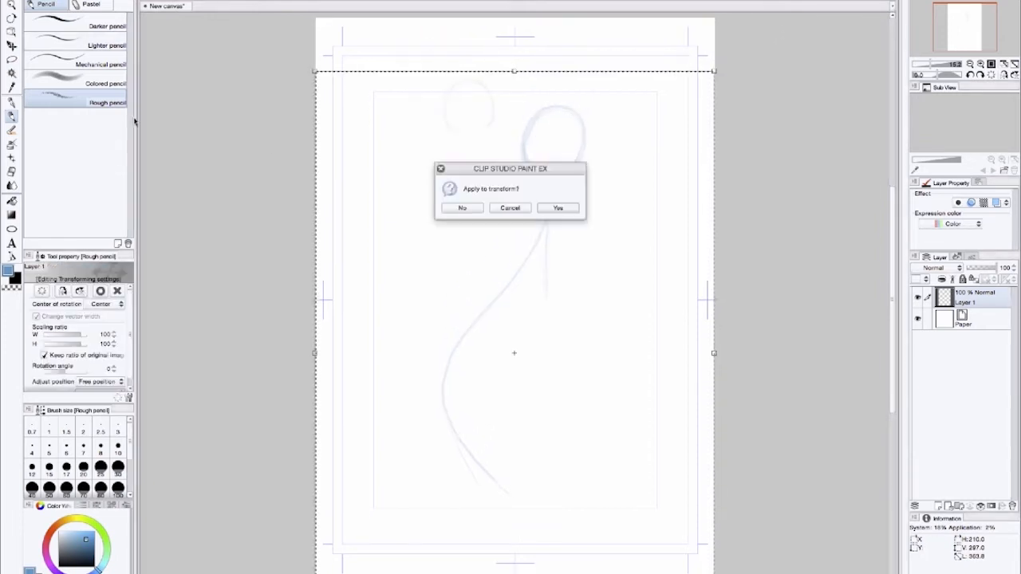
click(556, 207)
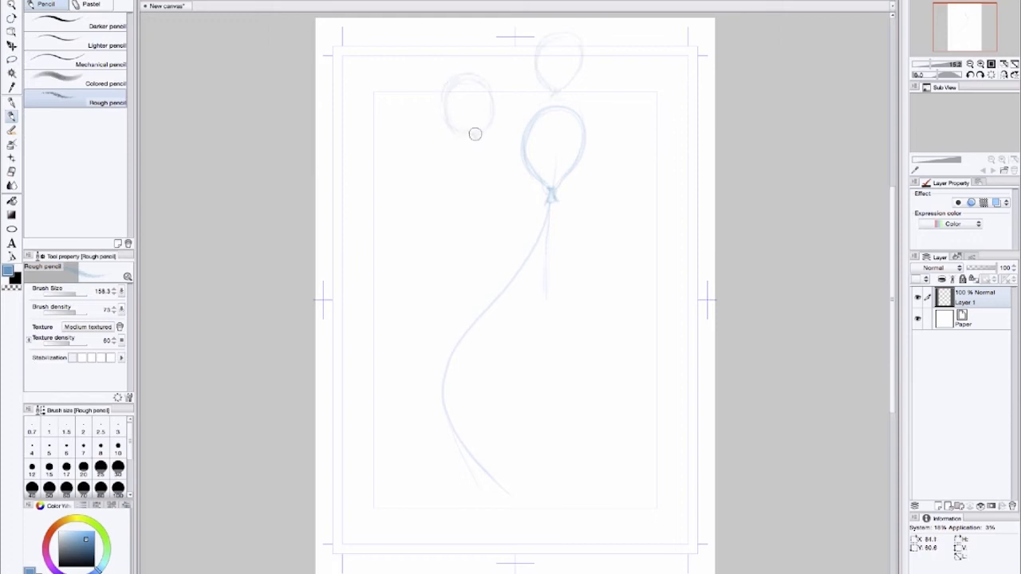
drag(475, 134, 609, 129)
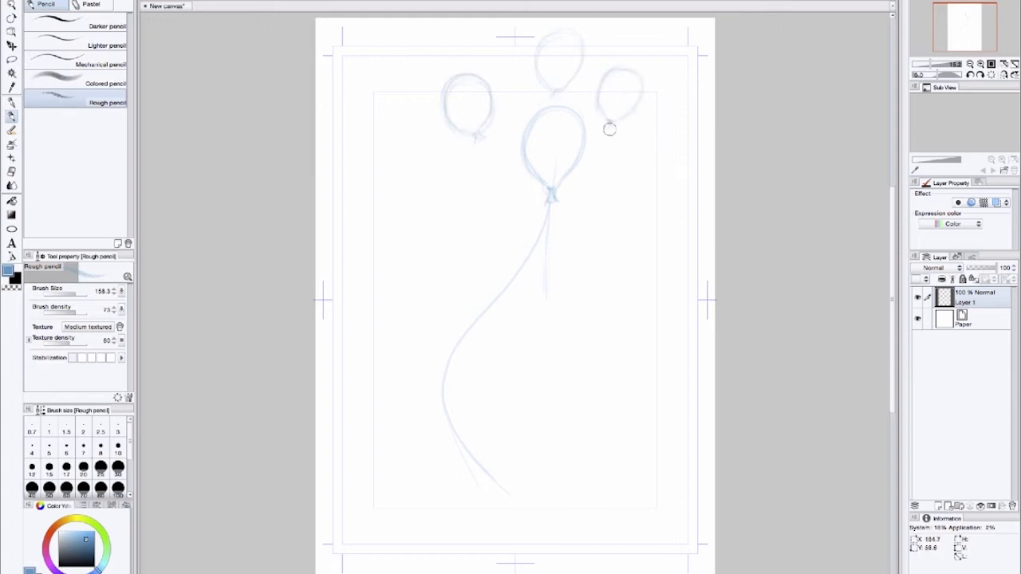
Step: Sketch the man beneath the balloons with body, legs and the strings down to his hand
drag(609, 128, 547, 265)
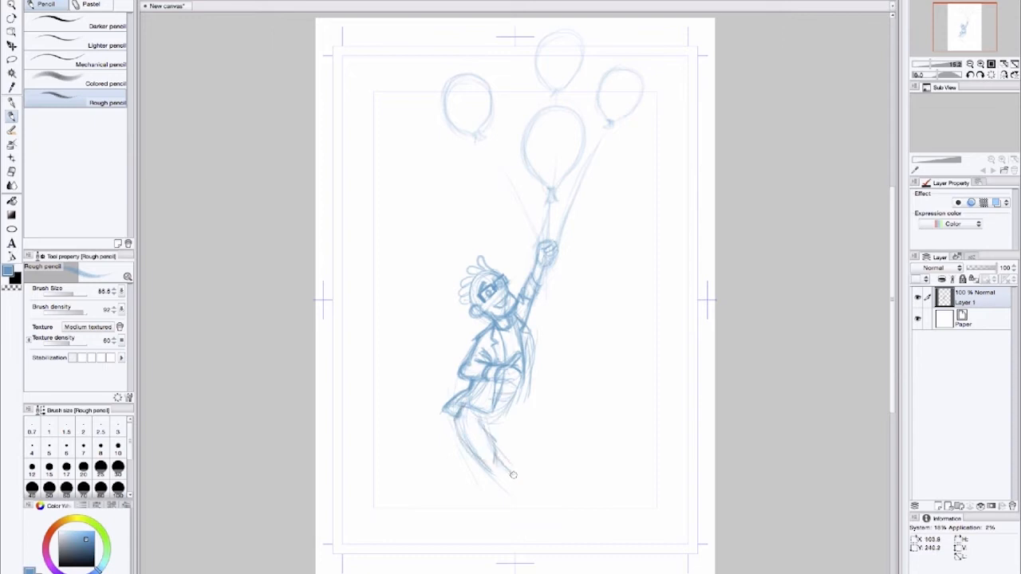
drag(514, 359, 518, 471)
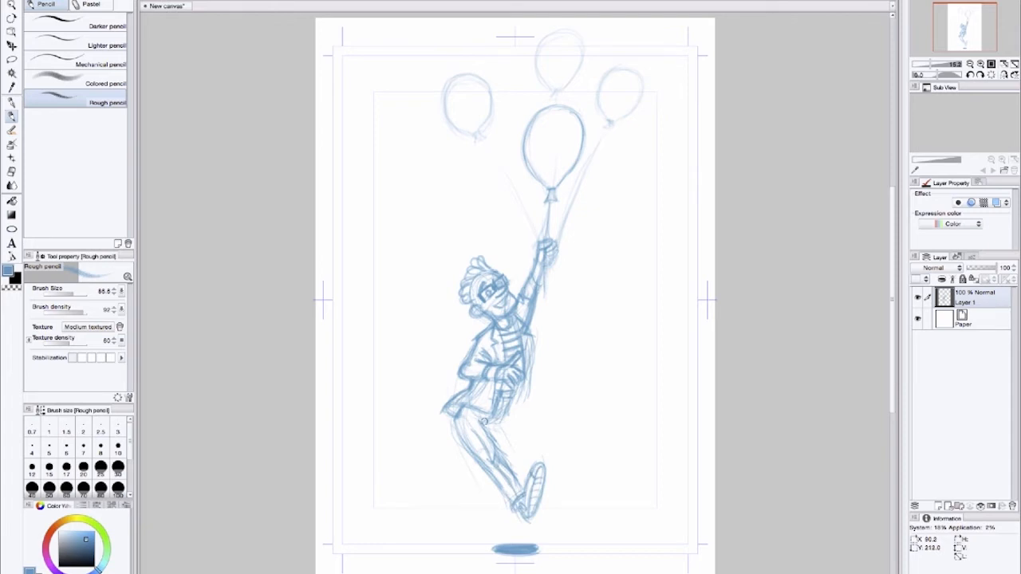
drag(486, 422, 546, 494)
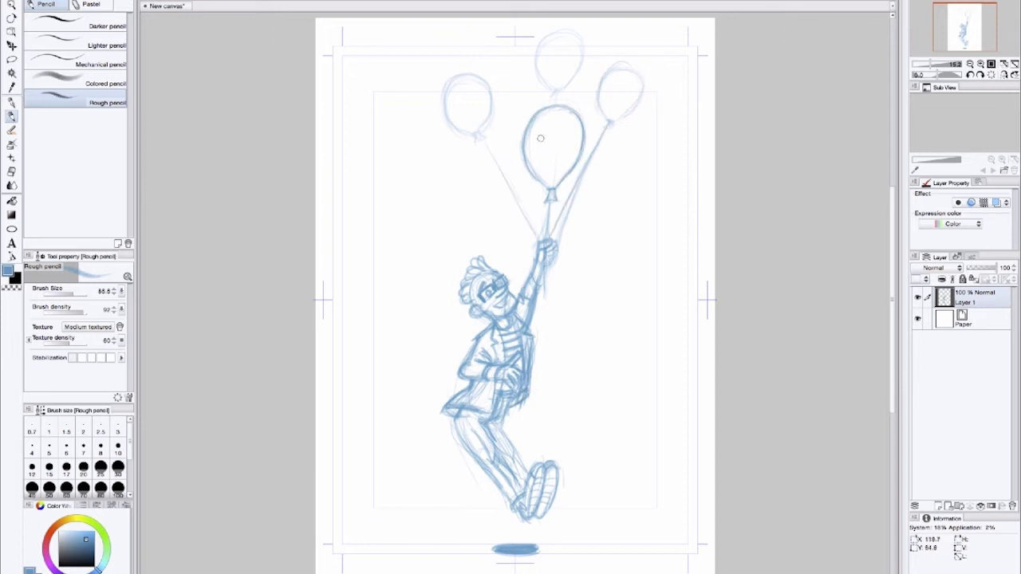
drag(542, 128, 558, 159)
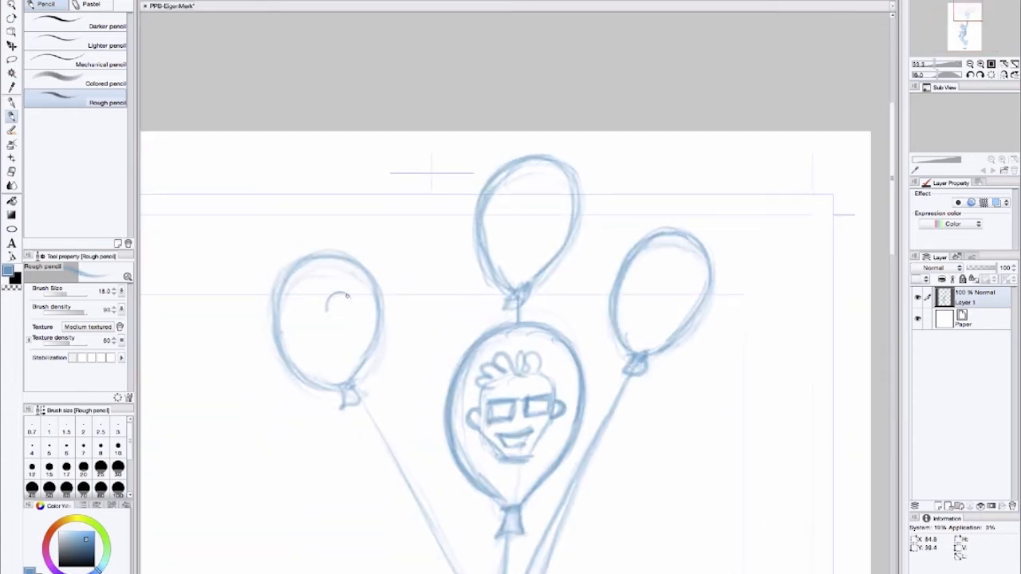
Step: Pencil the bird, 'in' and 'f' logos onto the three outer balloons
drag(343, 297, 300, 338)
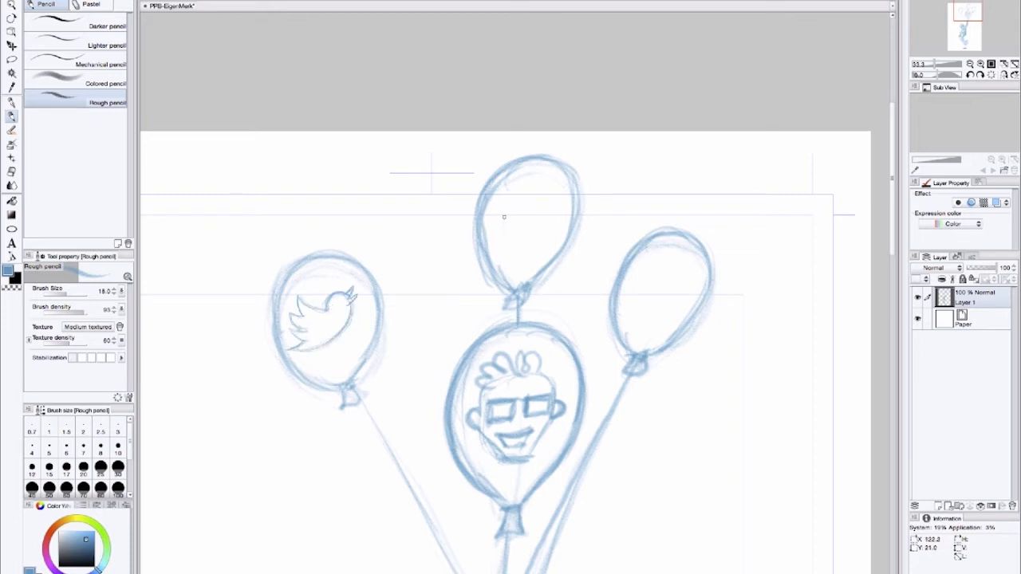
drag(510, 204, 539, 236)
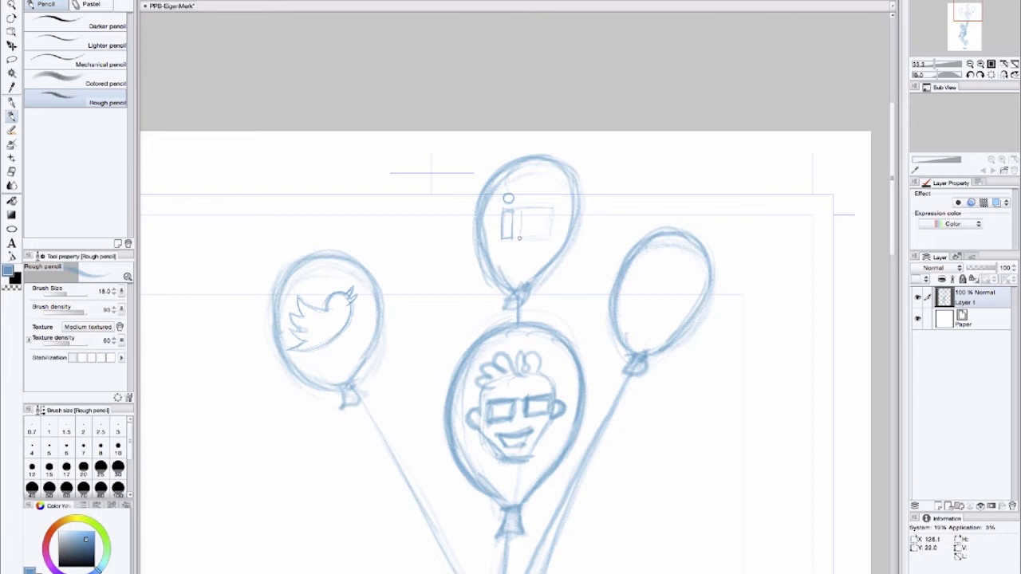
drag(502, 211, 530, 236)
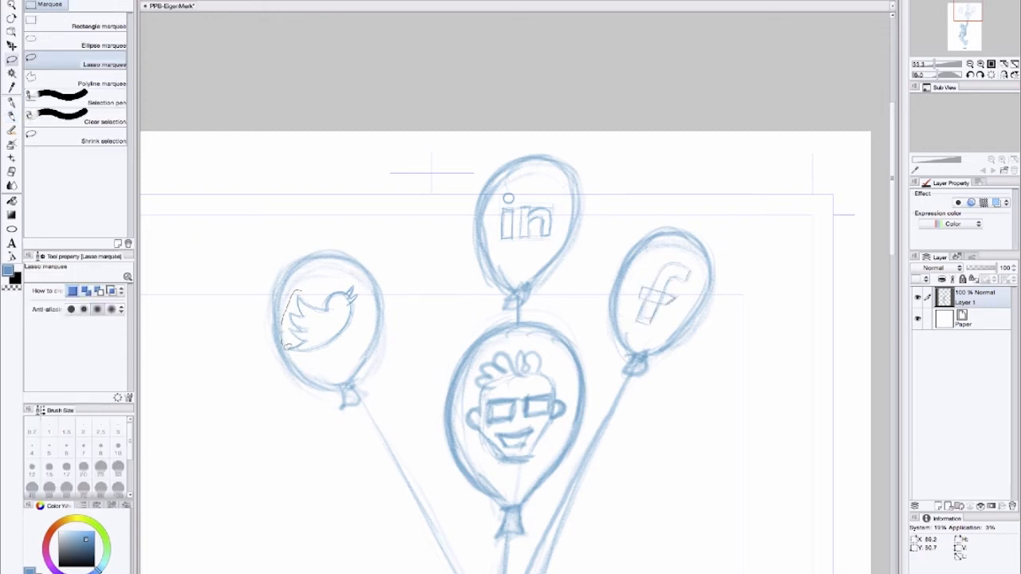
Step: Shrink the lasso selection around the 'in' logo and add a new layer for inking
click(102, 141)
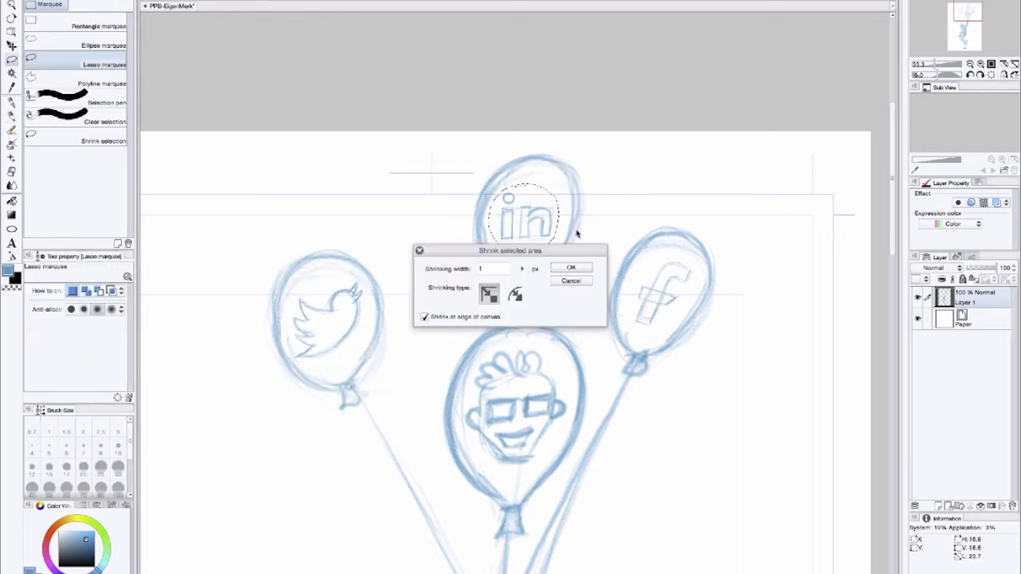
click(571, 268)
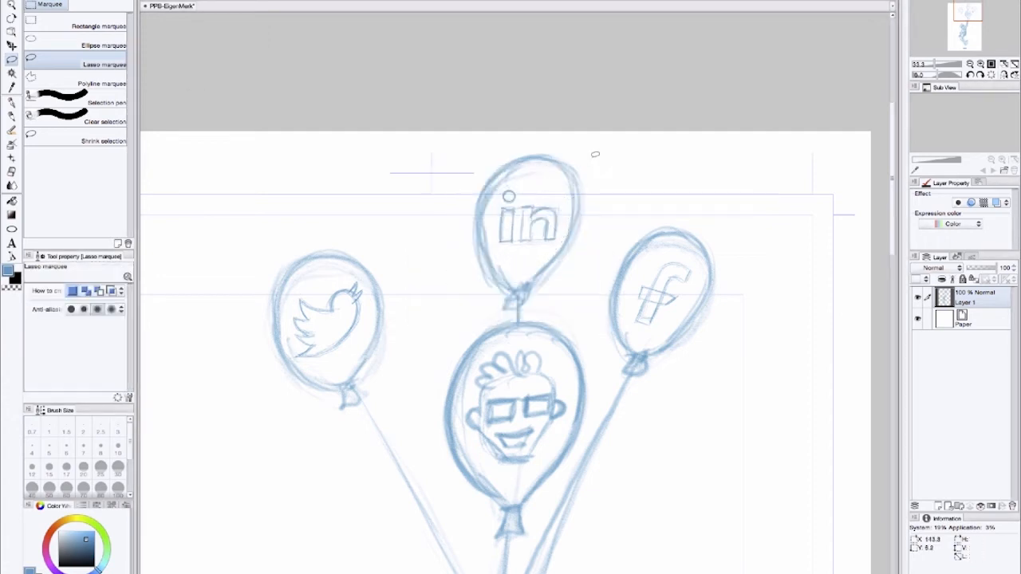
click(41, 4)
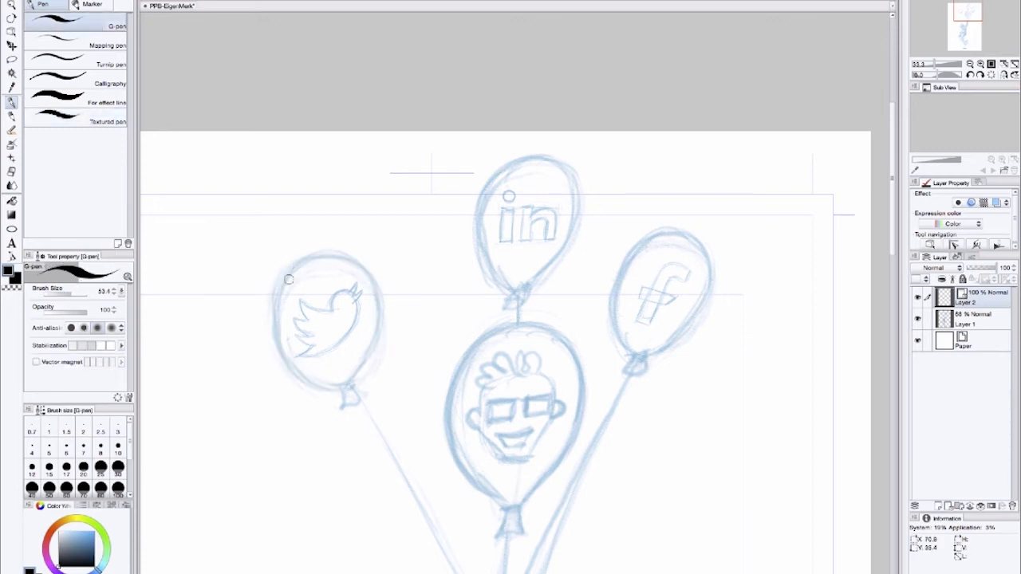
Step: Ink the outlines of the bird, top, right and large middle balloons in black
drag(287, 279, 343, 399)
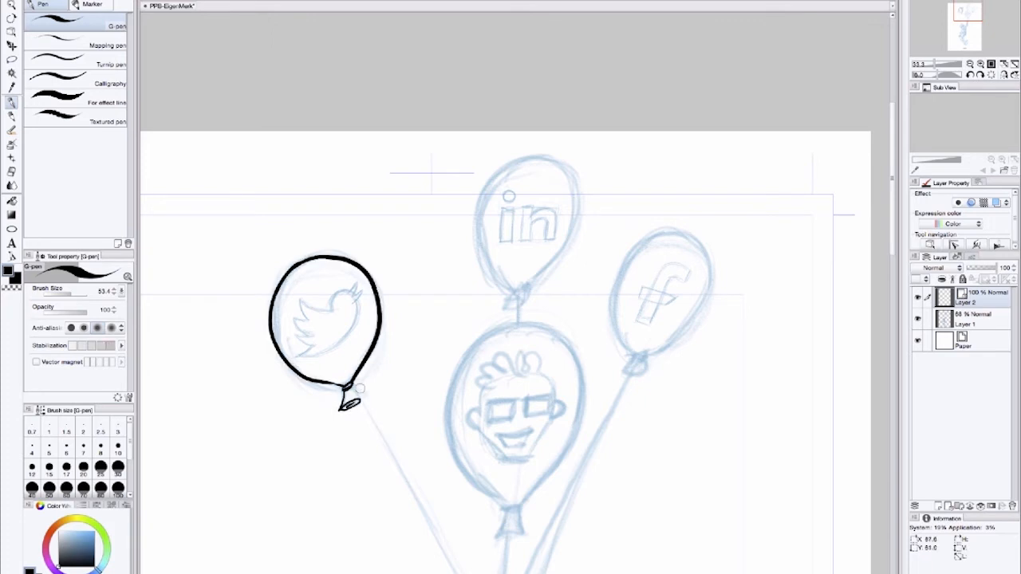
drag(526, 159, 518, 303)
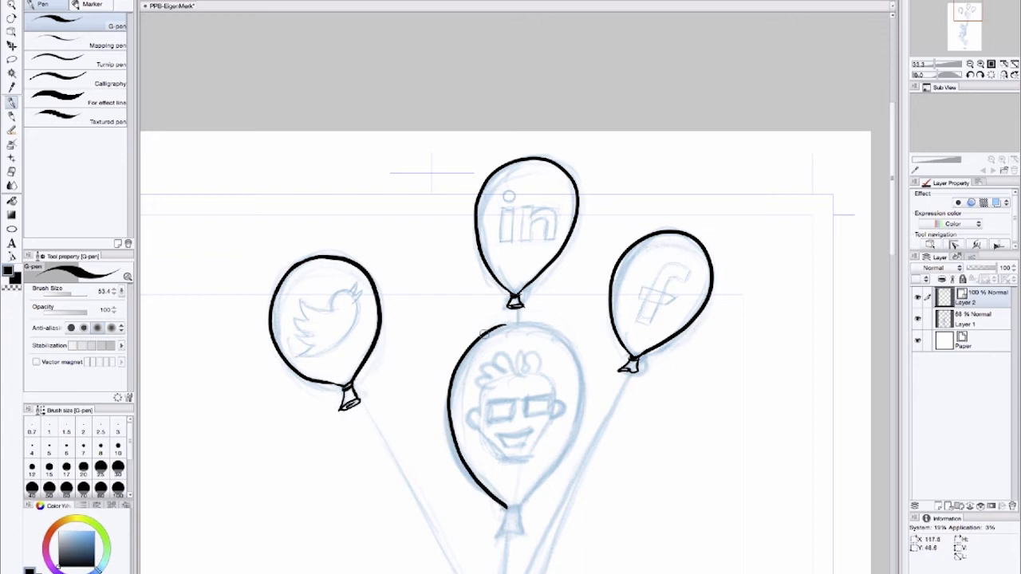
drag(485, 333, 517, 527)
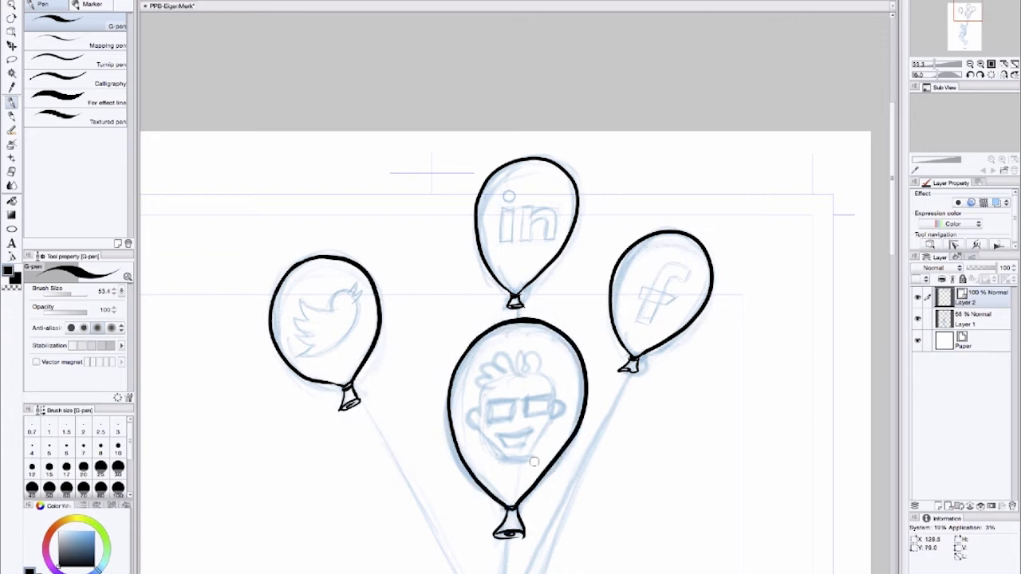
scroll(down, 3)
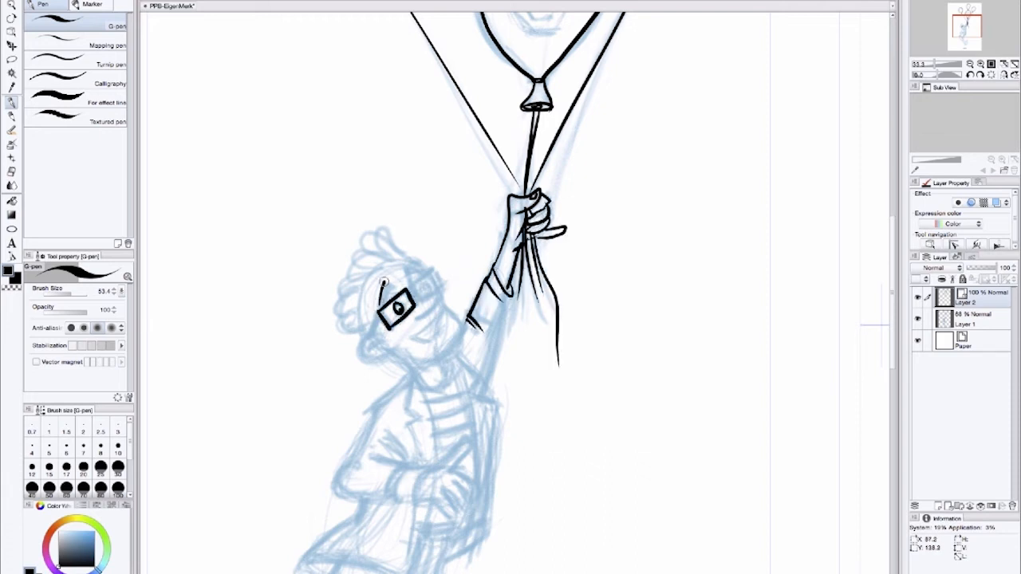
Step: Ink the man's glasses, hair, face, torso, arms, legs and shoes
drag(383, 287, 343, 343)
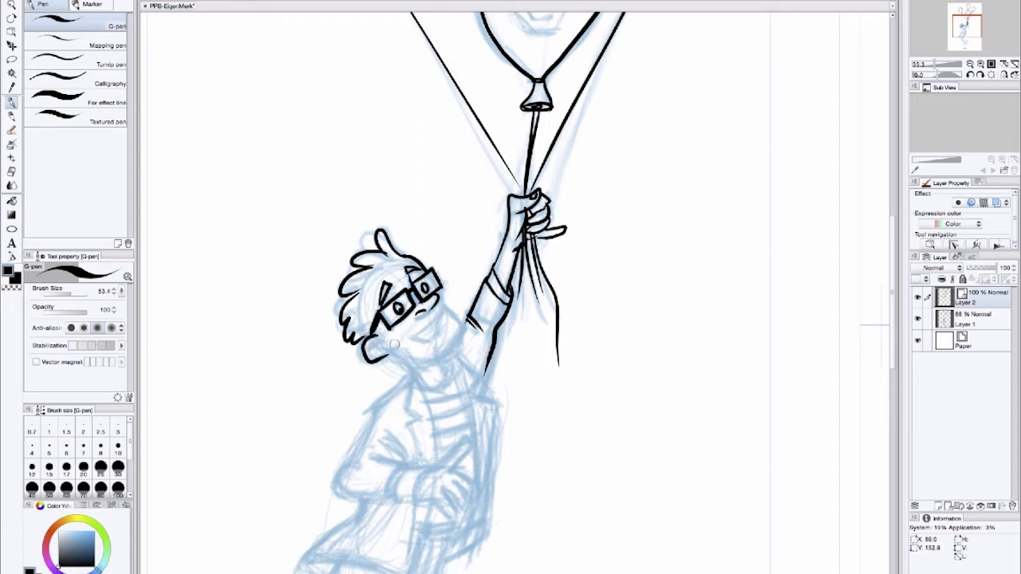
drag(375, 351, 446, 351)
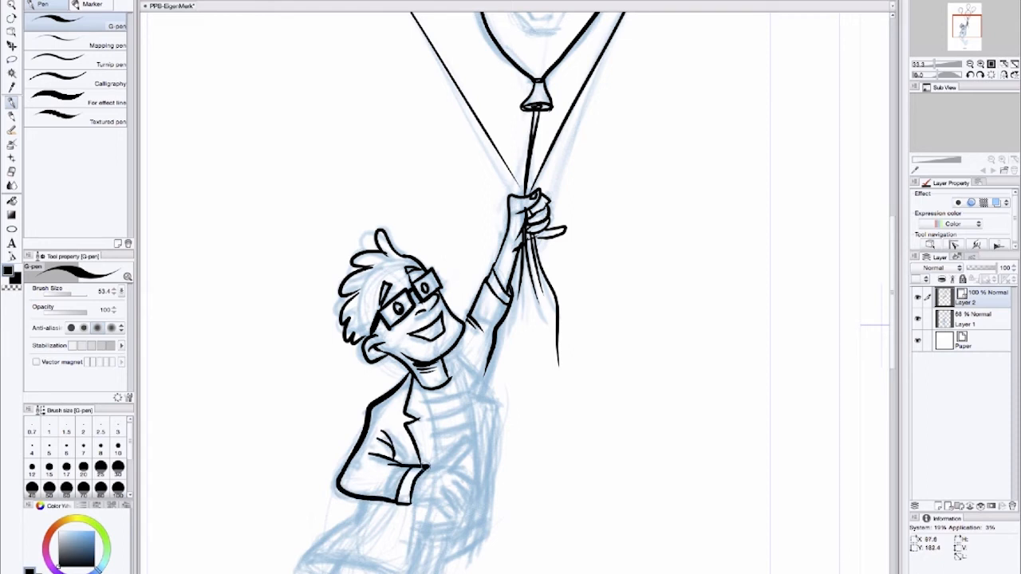
drag(427, 463, 478, 523)
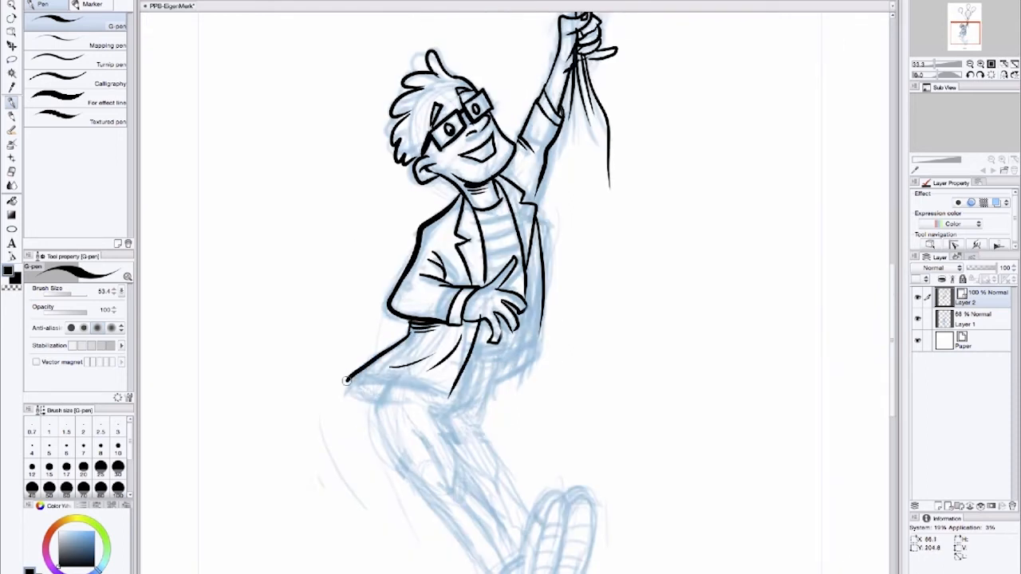
scroll(down, 3)
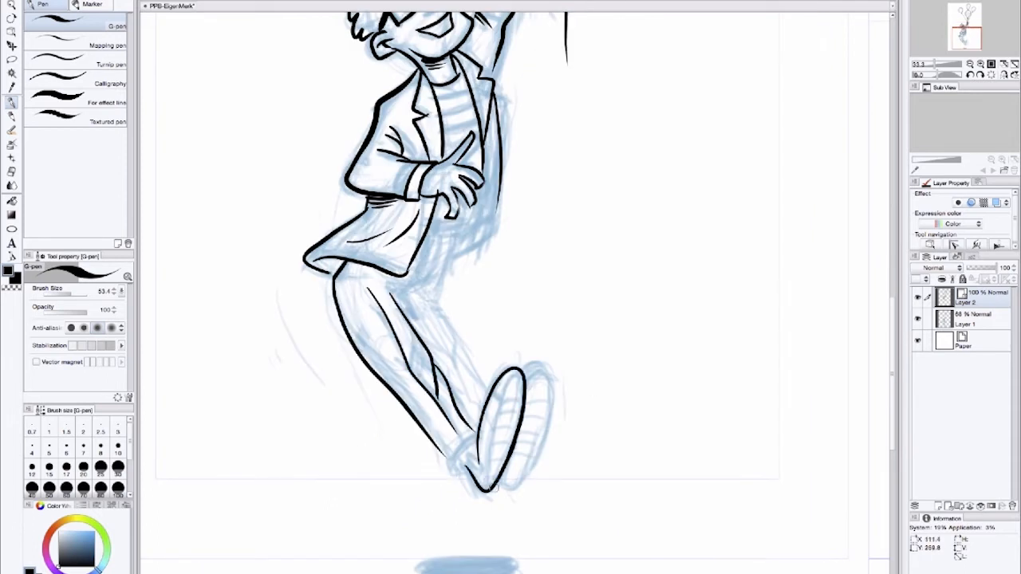
drag(470, 390, 491, 479)
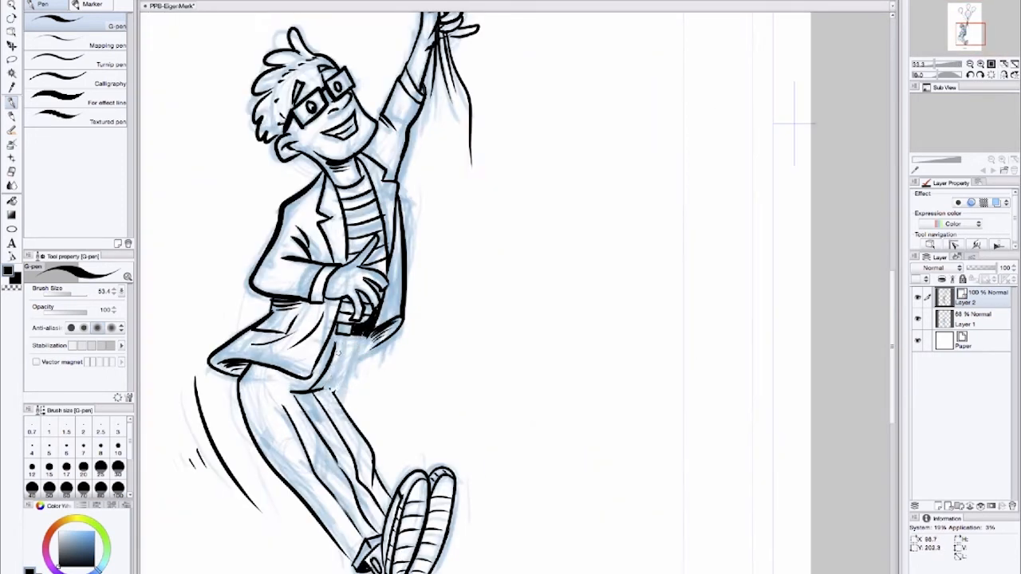
drag(334, 354, 361, 450)
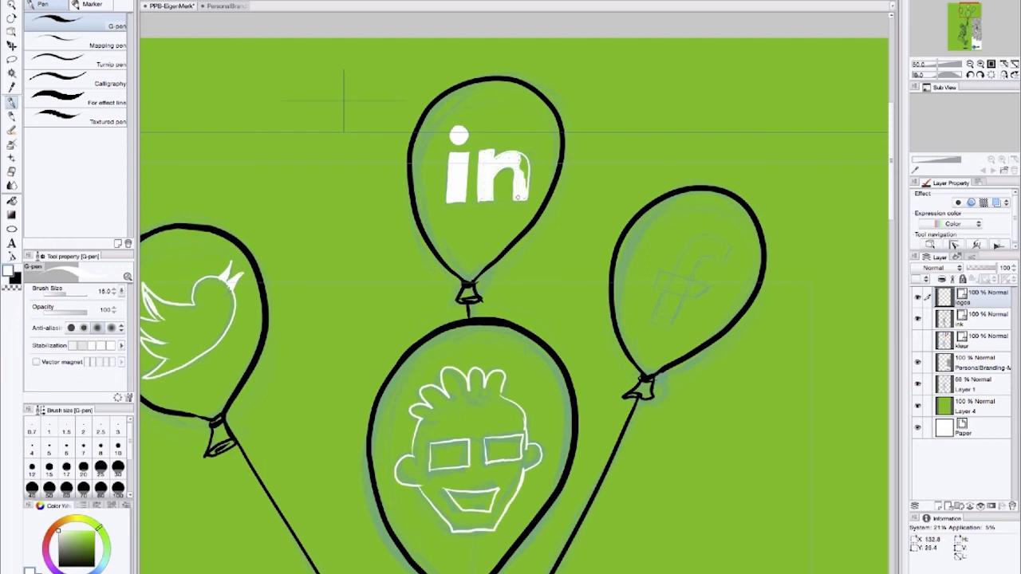
Step: Draw the white 'f' logo over the sketch on the right balloon
drag(678, 327, 715, 239)
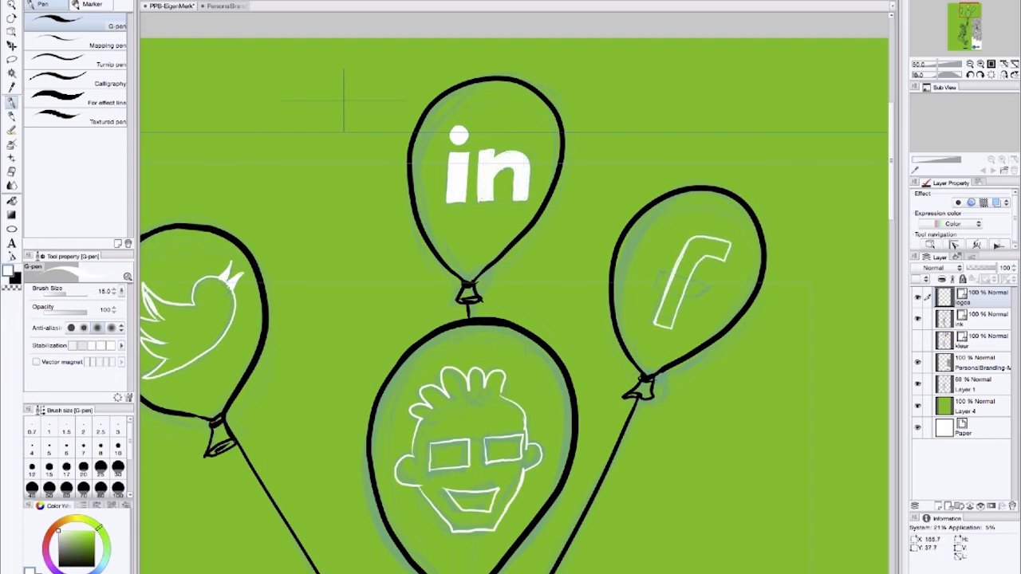